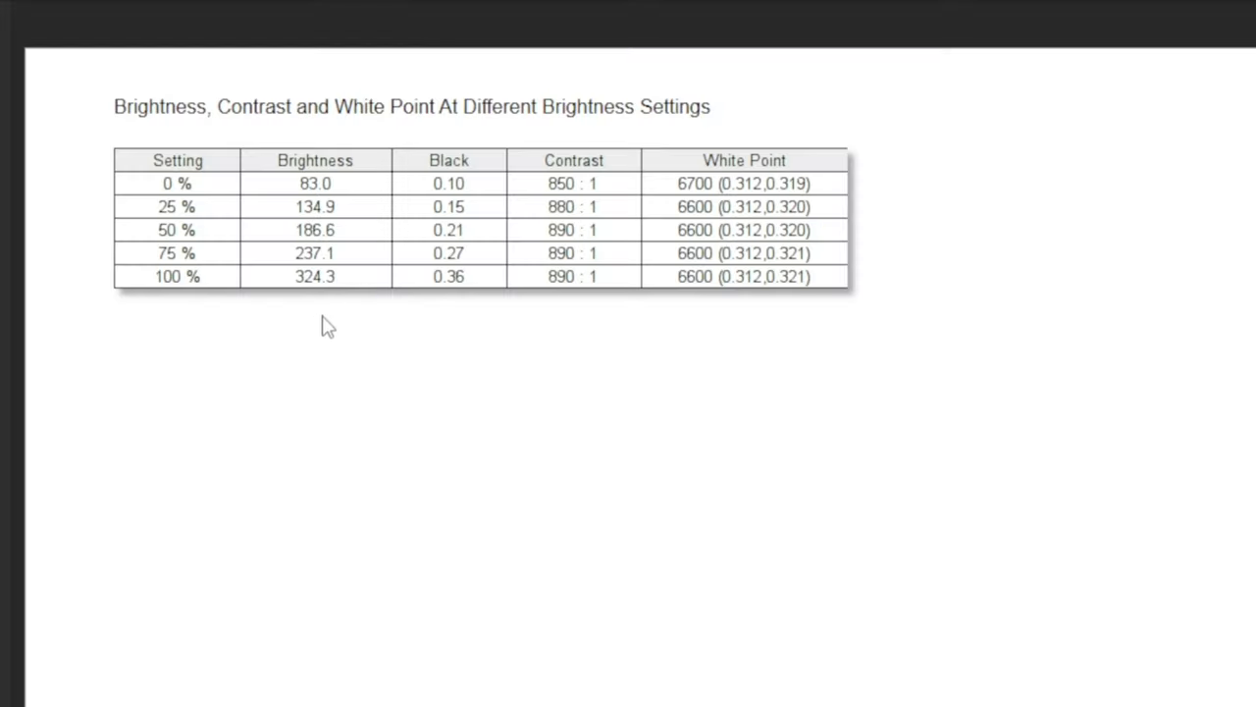
mouse_move(318, 265)
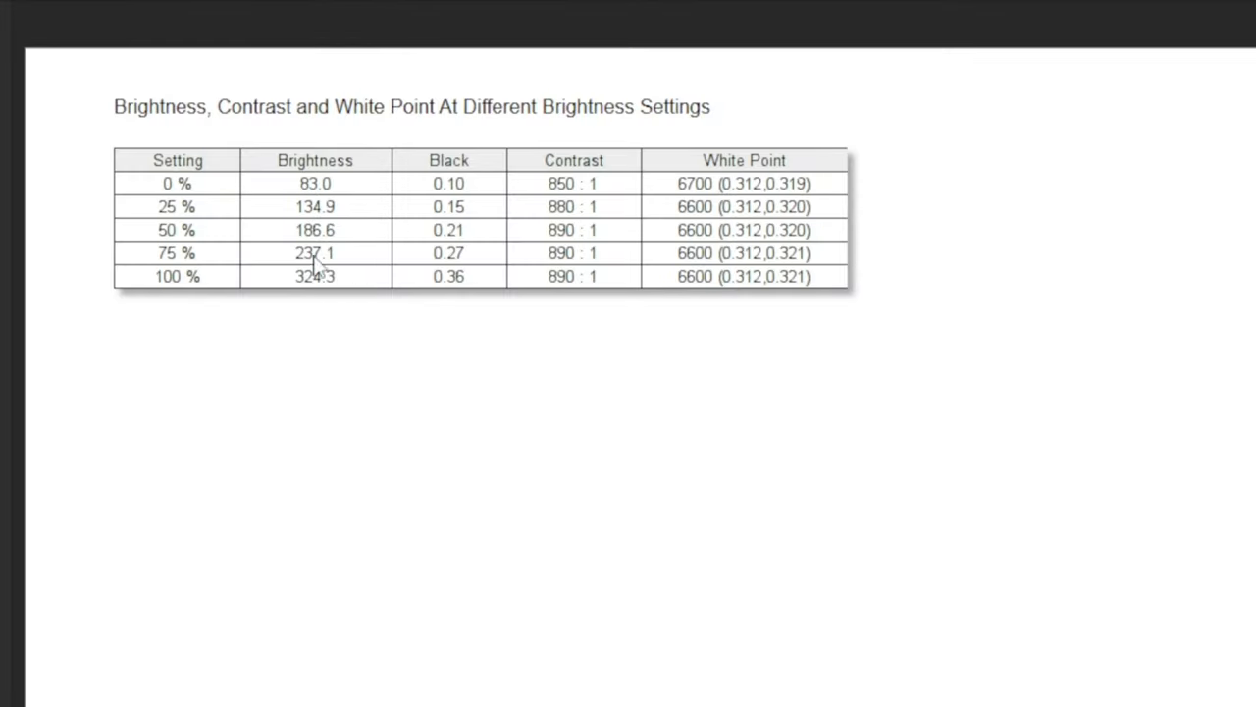
mouse_move(581, 311)
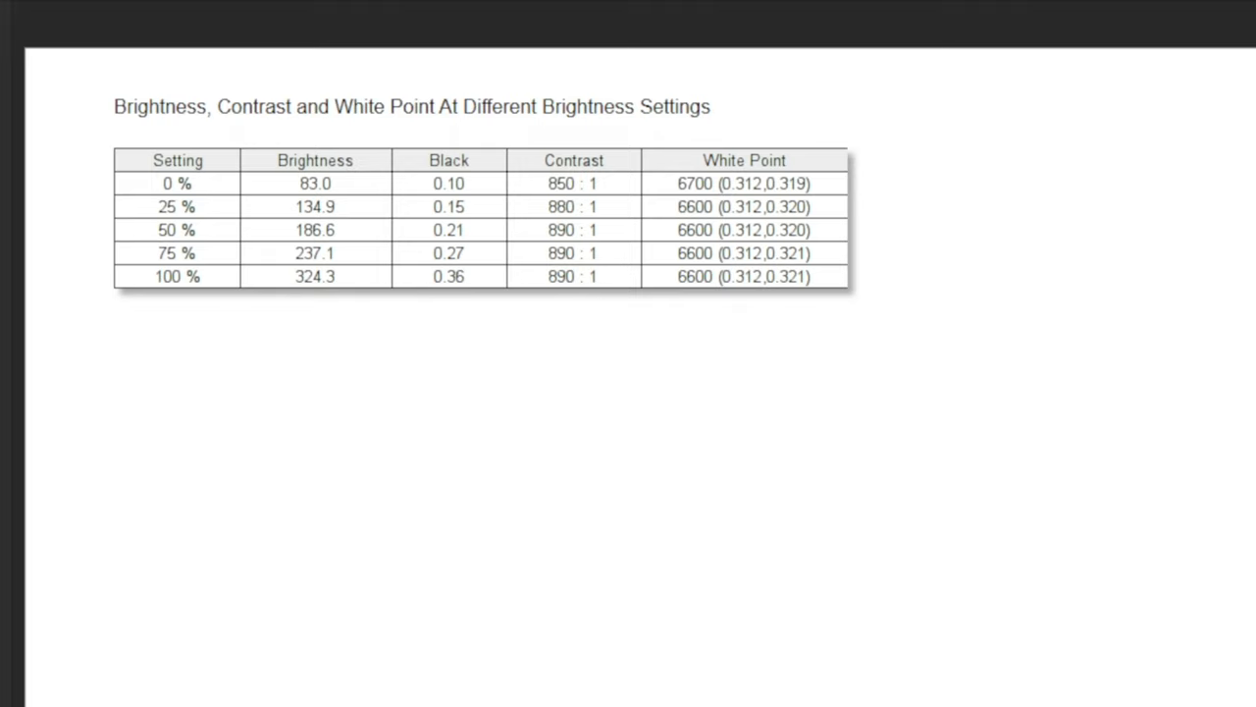
scroll("down", 3)
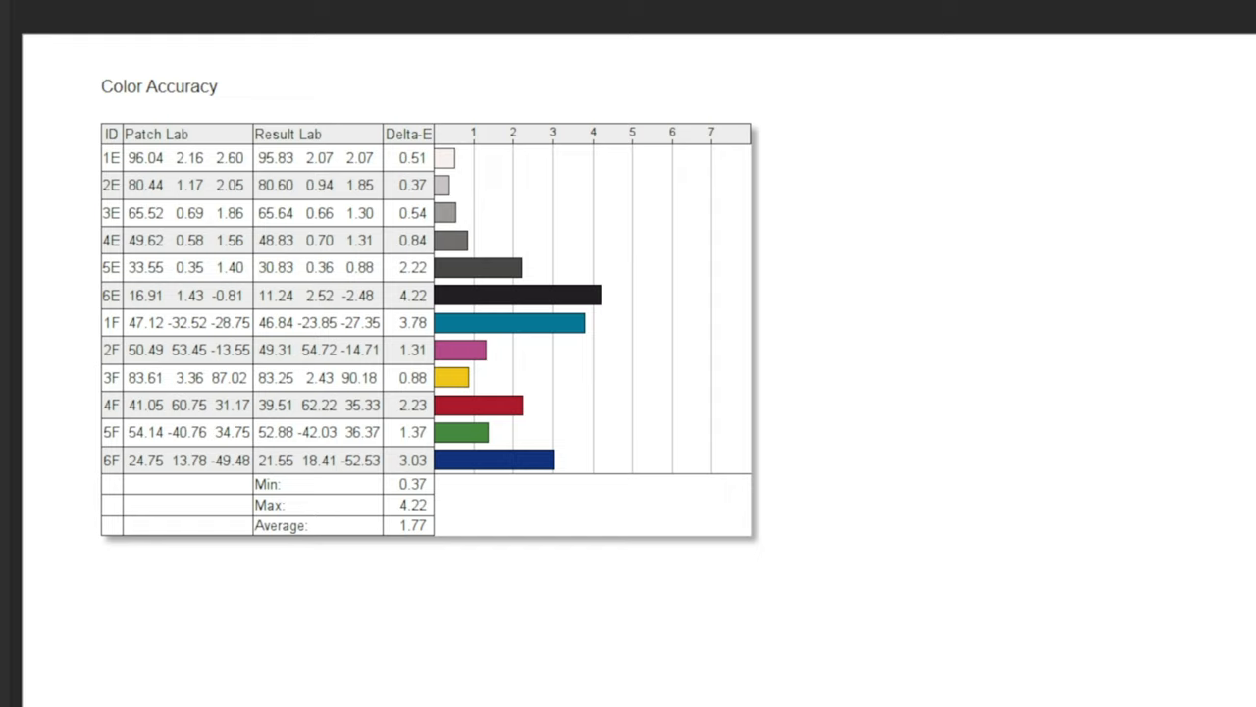
key("right")
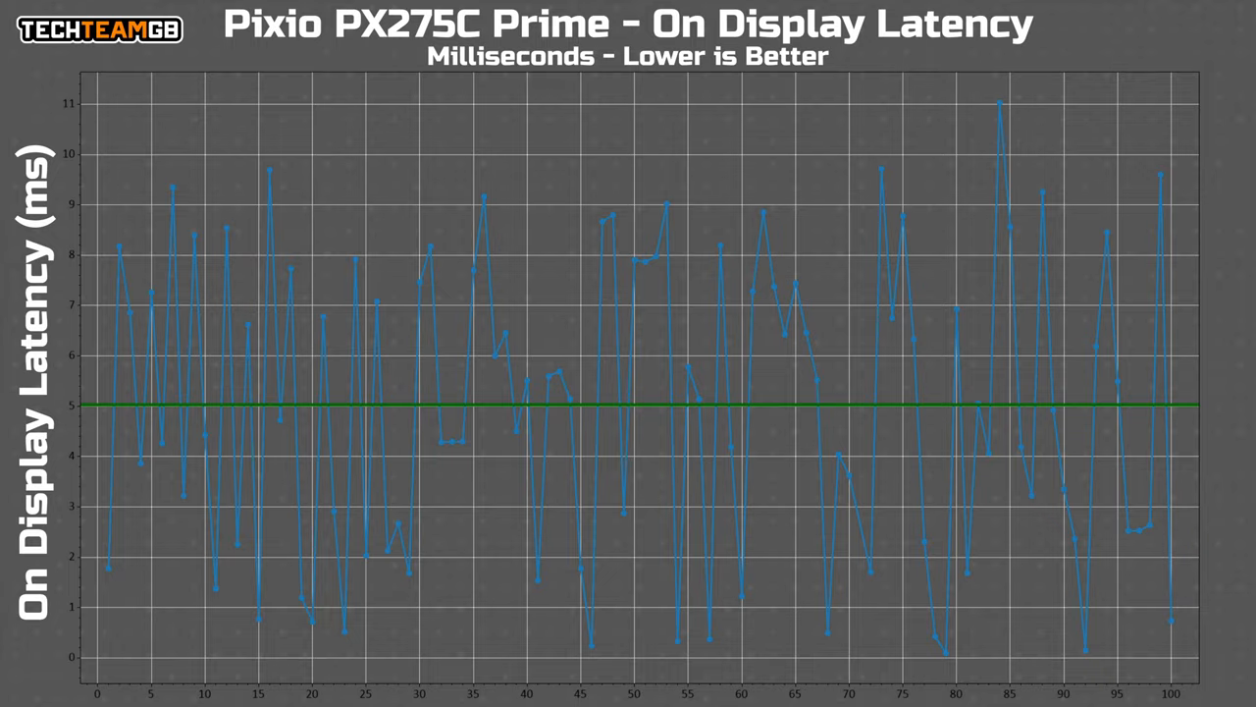